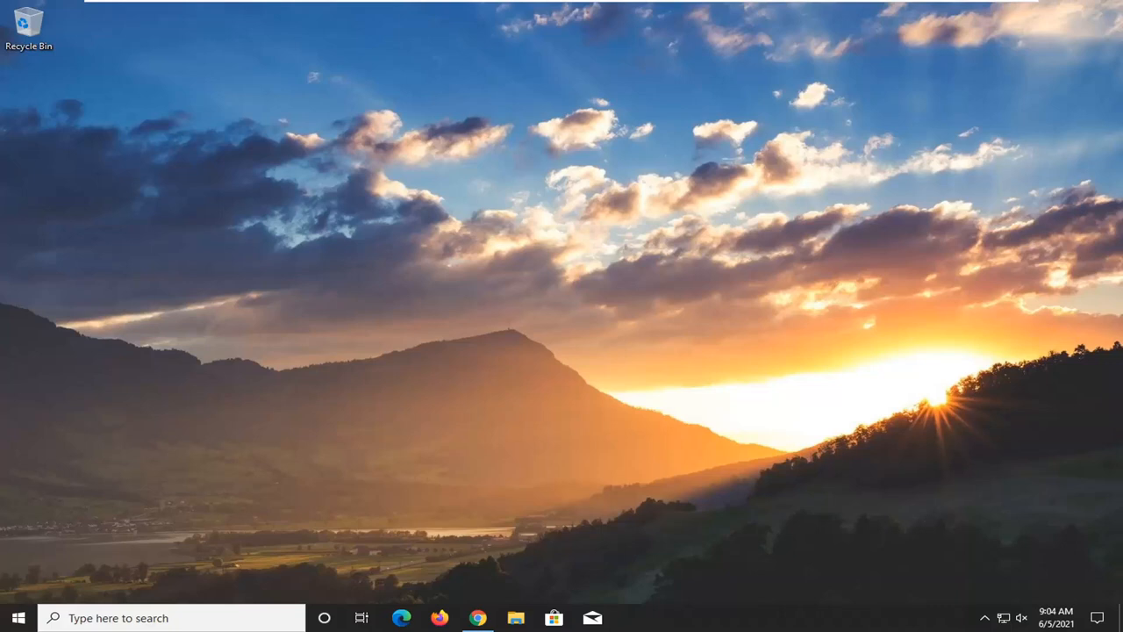
Search the Start menu for 'troubleshoot' to surface Troubleshoot settings as best match.
{"action": "type", "text": "troubleshoot"}
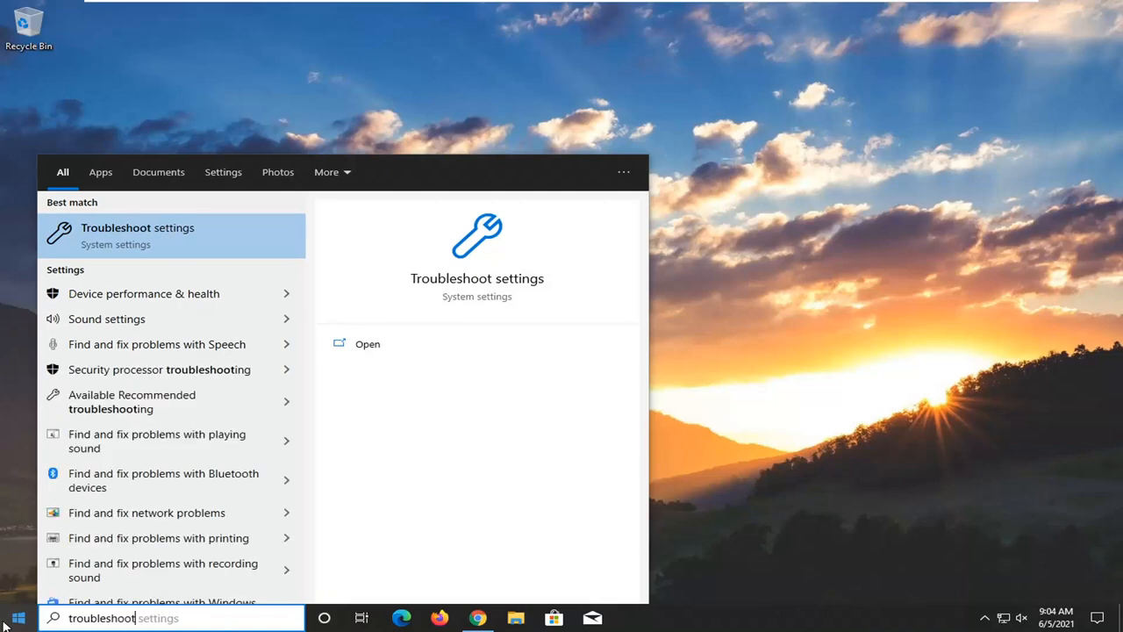
{"action": "mouse_move", "coordinate": [167, 235]}
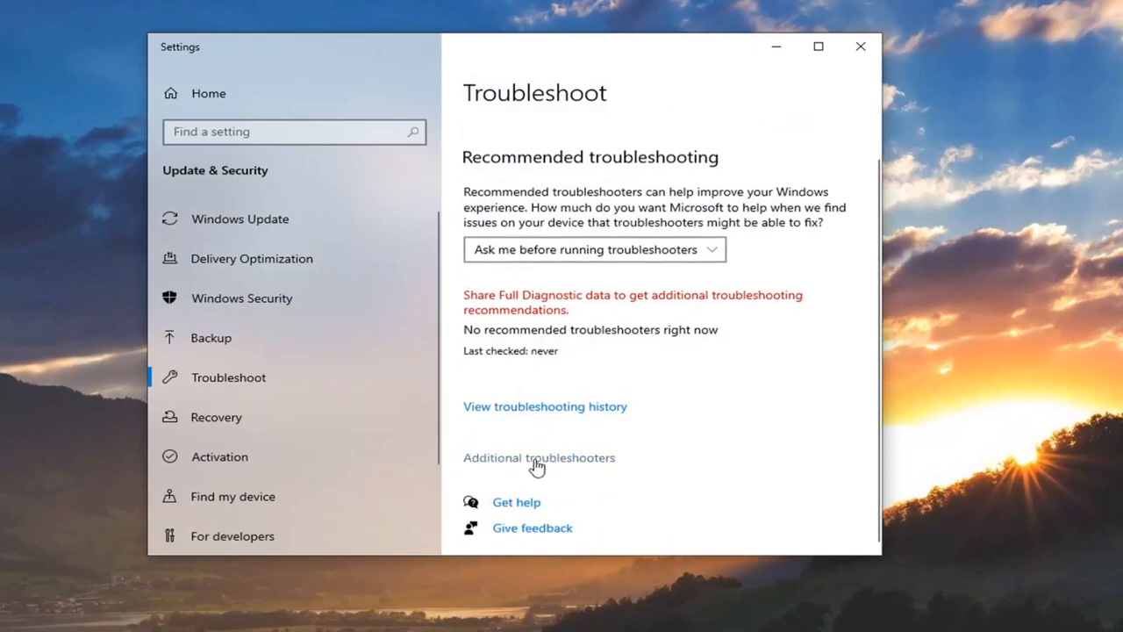
Go to Additional troubleshooters and locate the Windows Store Apps troubleshooter.
{"action": "left_click", "coordinate": [538, 456]}
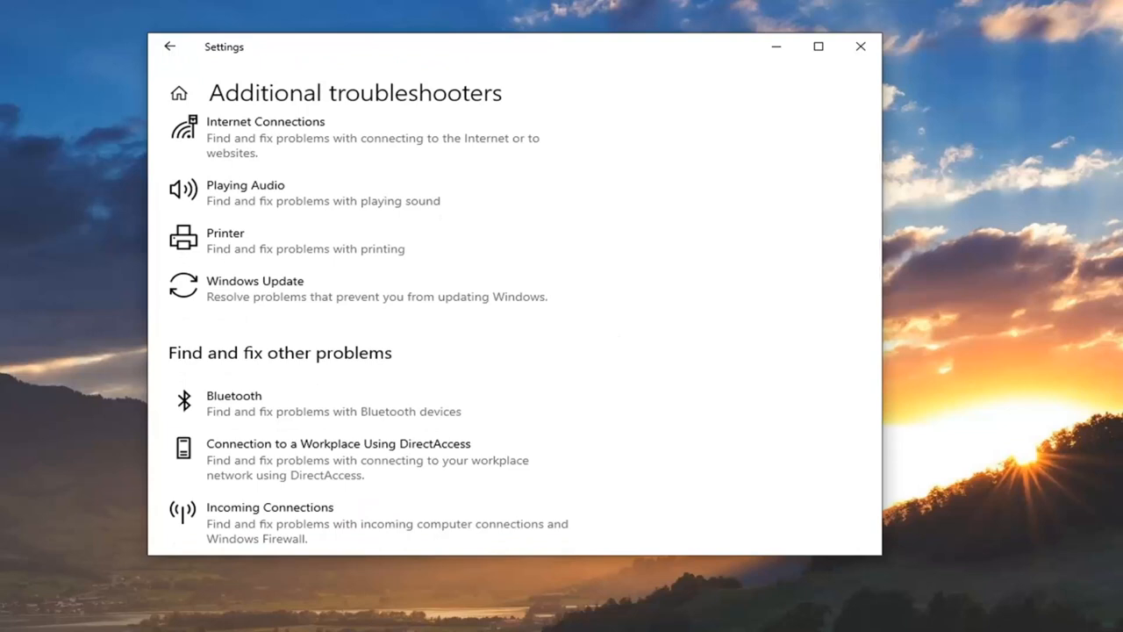
{"action": "scroll", "scroll_direction": "down", "scroll_amount": 3}
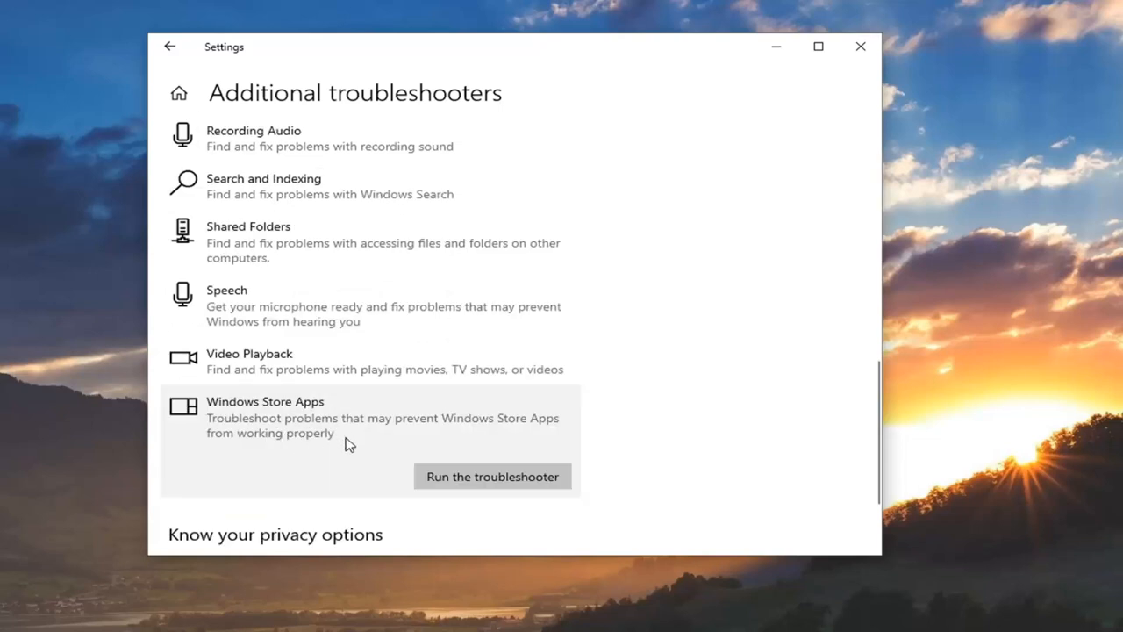
{"action": "mouse_move", "coordinate": [490, 439]}
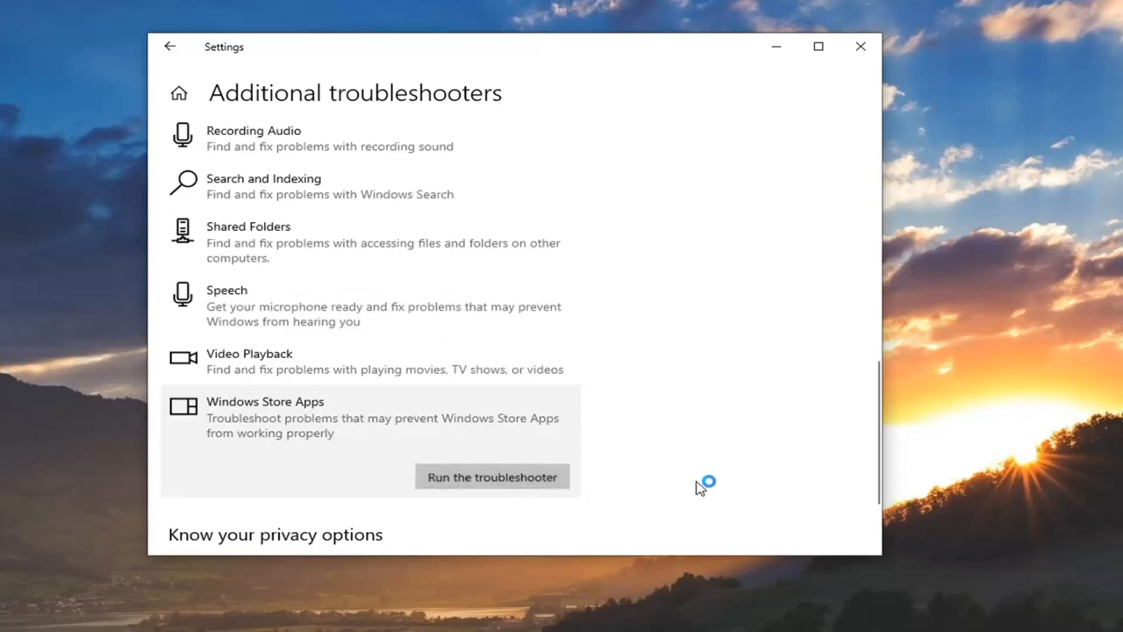
Run the Windows Store Apps troubleshooter until the Microsoft account sign-in prompt.
{"action": "left_click", "coordinate": [491, 477]}
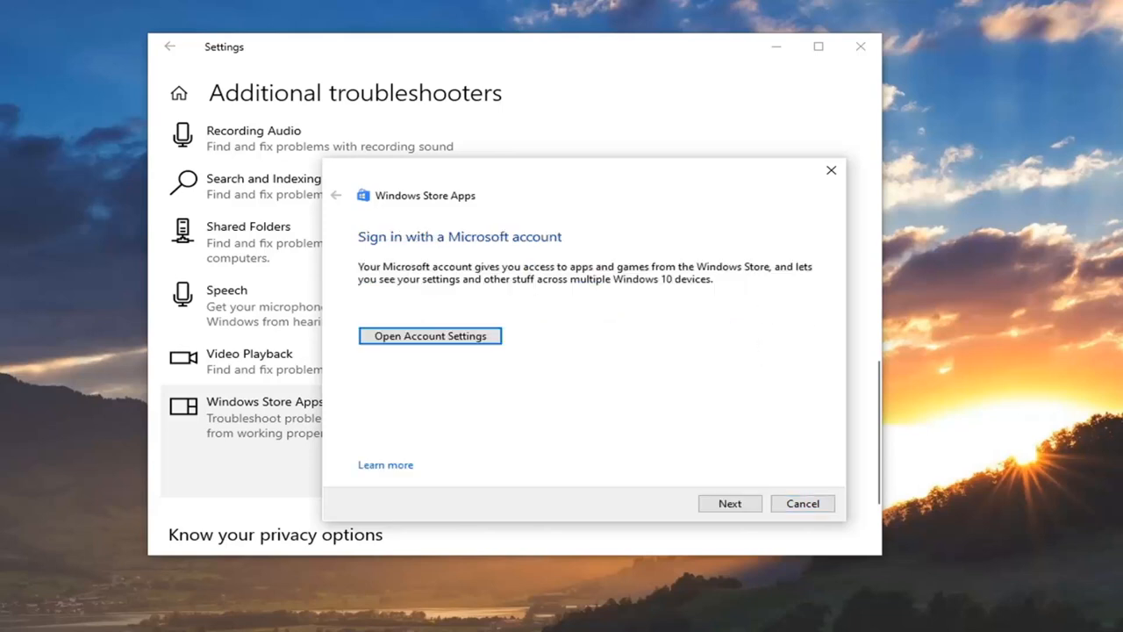
Continue without signing in, let service registration get fixed, then close troubleshooter and Settings.
{"action": "left_click", "coordinate": [730, 502]}
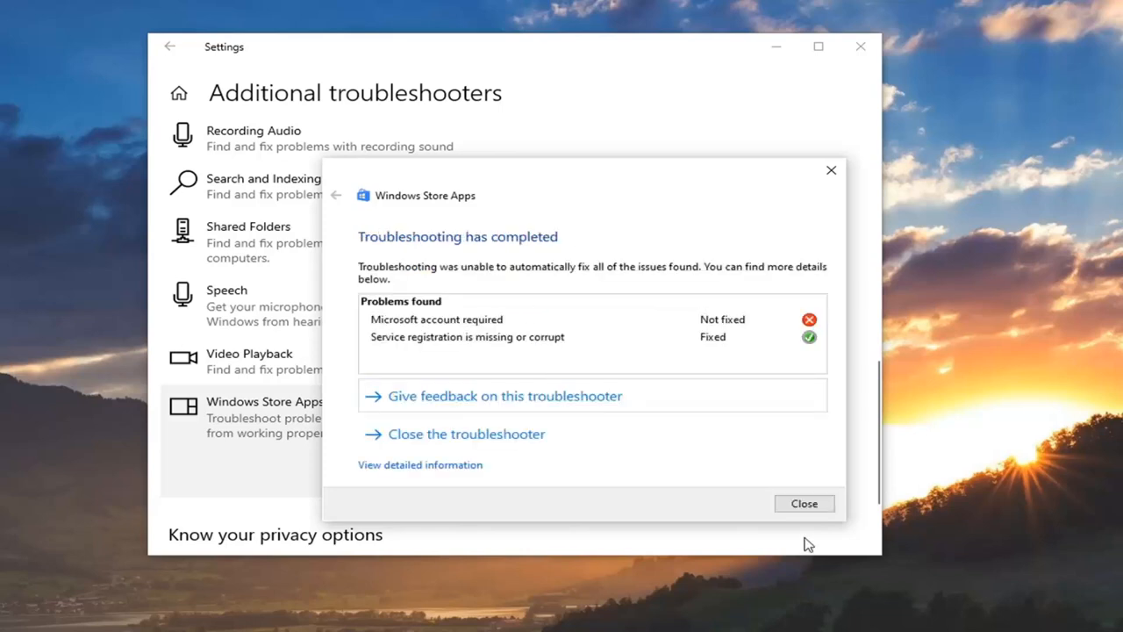
{"action": "left_click", "coordinate": [804, 502]}
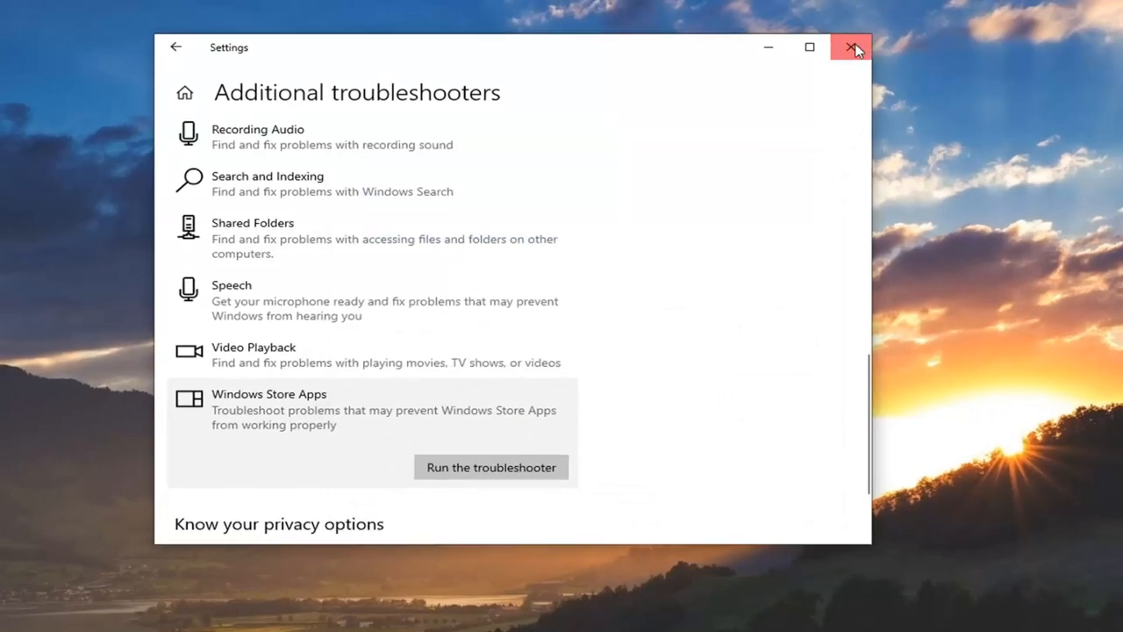
{"action": "left_click", "coordinate": [849, 47]}
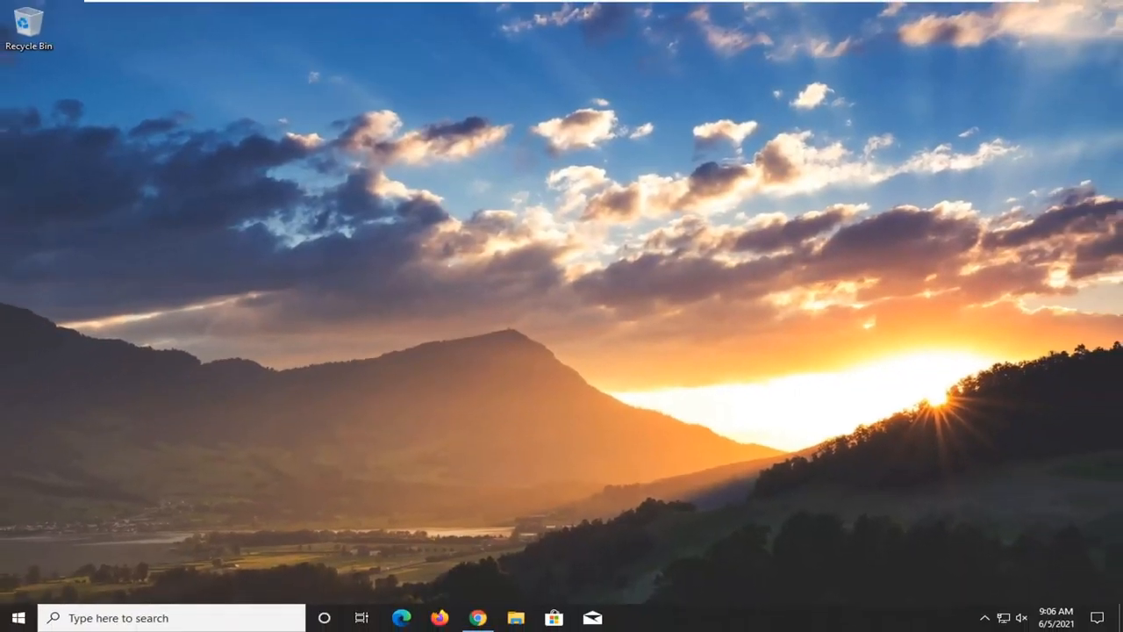
Search Start for 'photos' and go to the Photos app's settings page with Reset visible.
{"action": "left_click", "coordinate": [16, 618]}
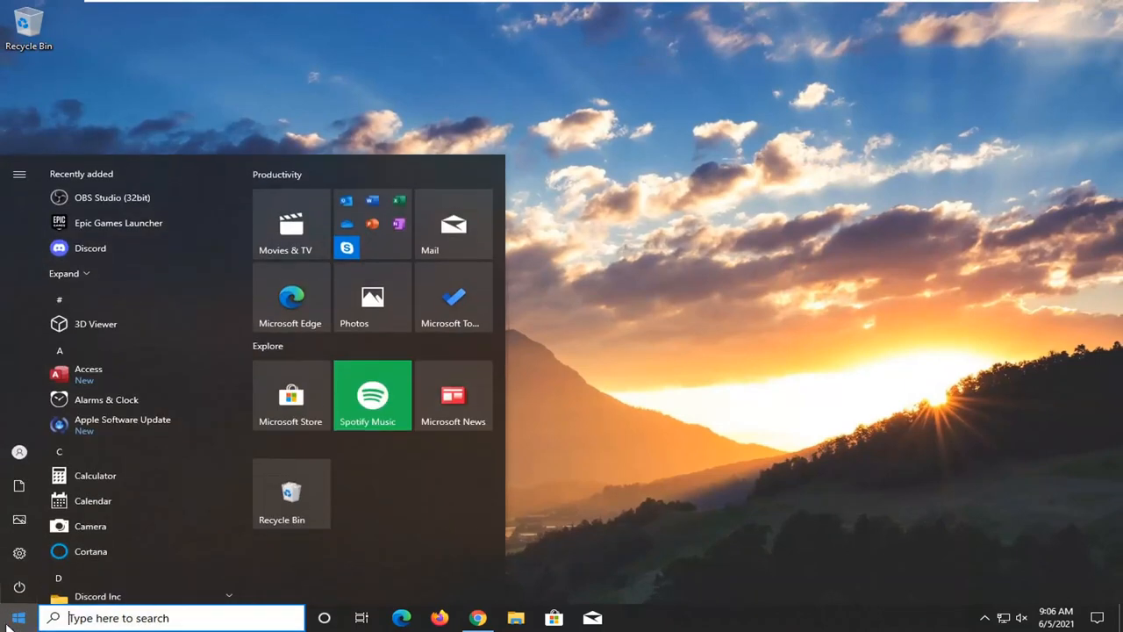
{"action": "type", "text": "photos"}
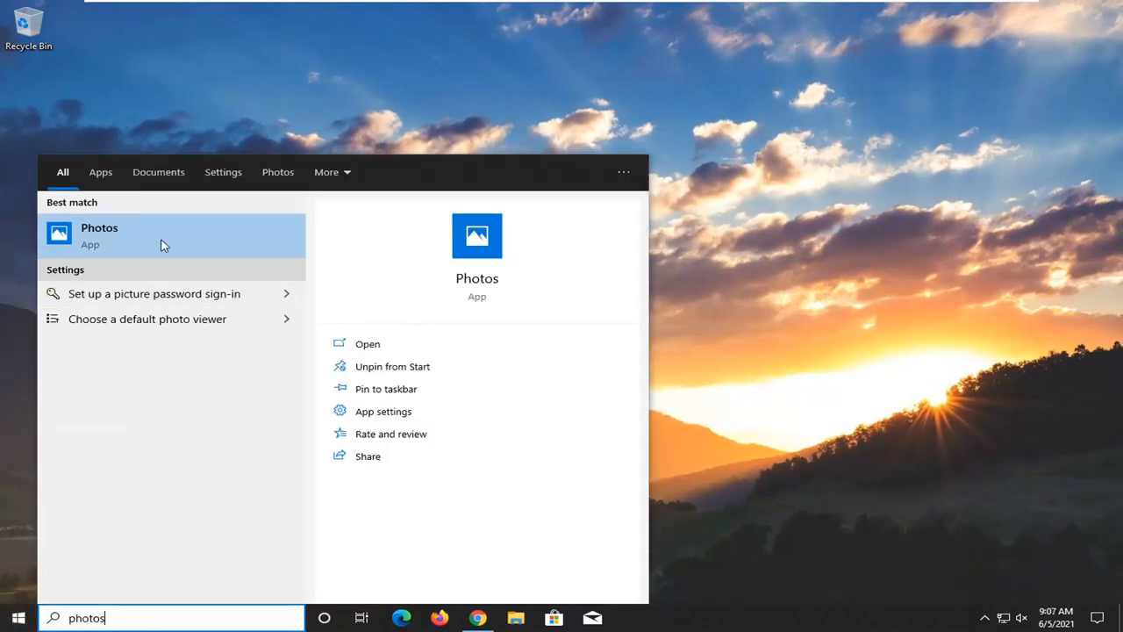
{"action": "mouse_move", "coordinate": [389, 434]}
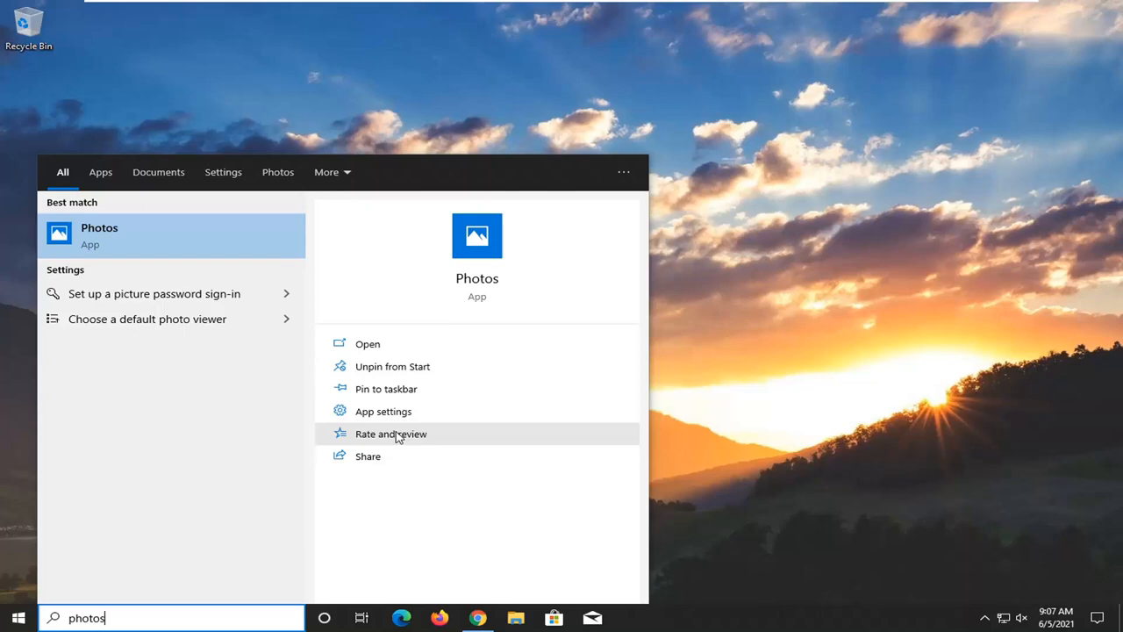
{"action": "mouse_move", "coordinate": [383, 411]}
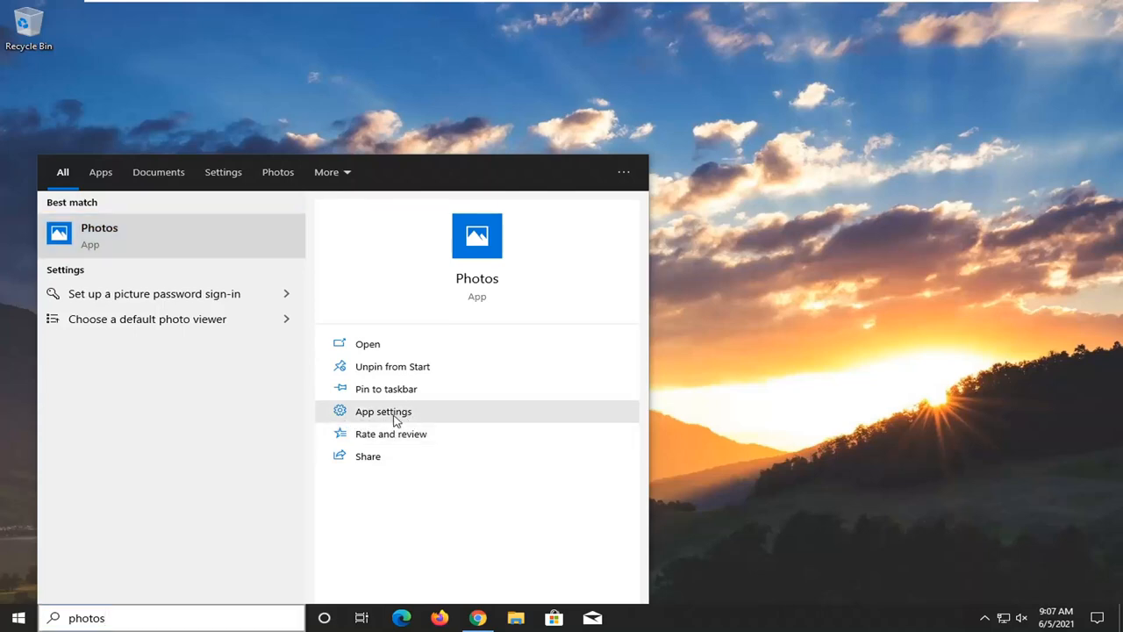
{"action": "left_click", "coordinate": [383, 410]}
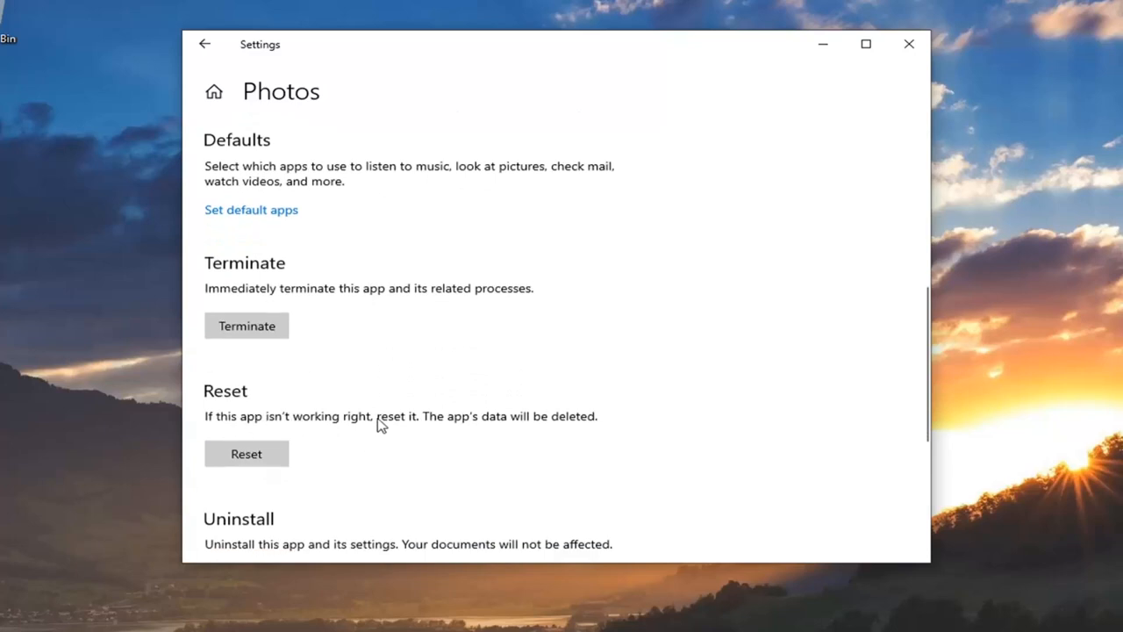
{"action": "mouse_move", "coordinate": [604, 421]}
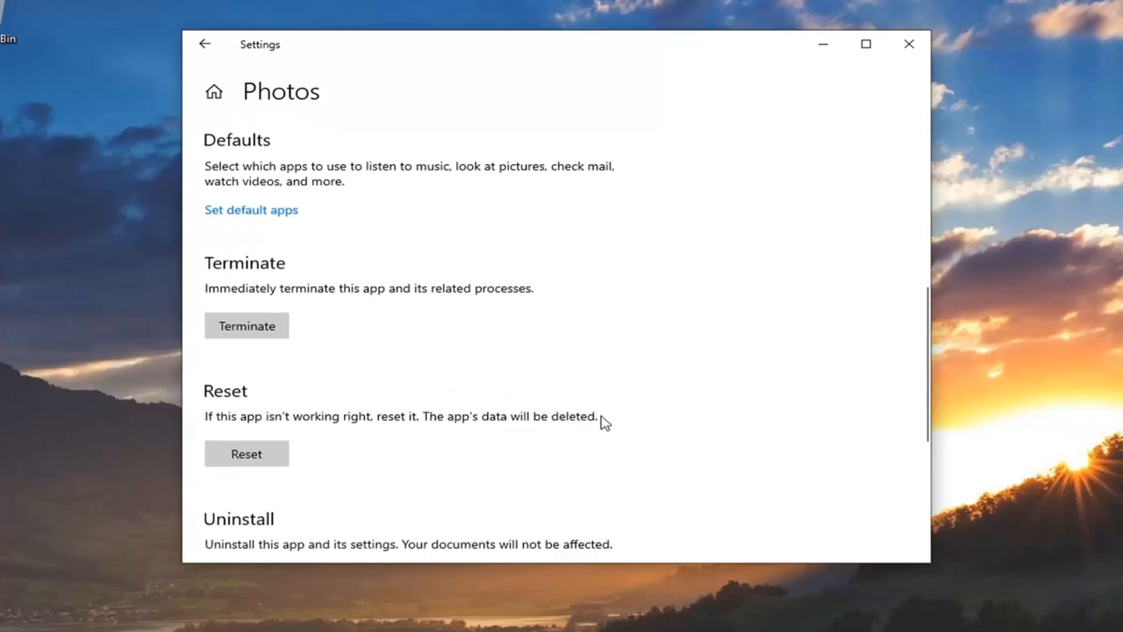
{"action": "mouse_move", "coordinate": [583, 379]}
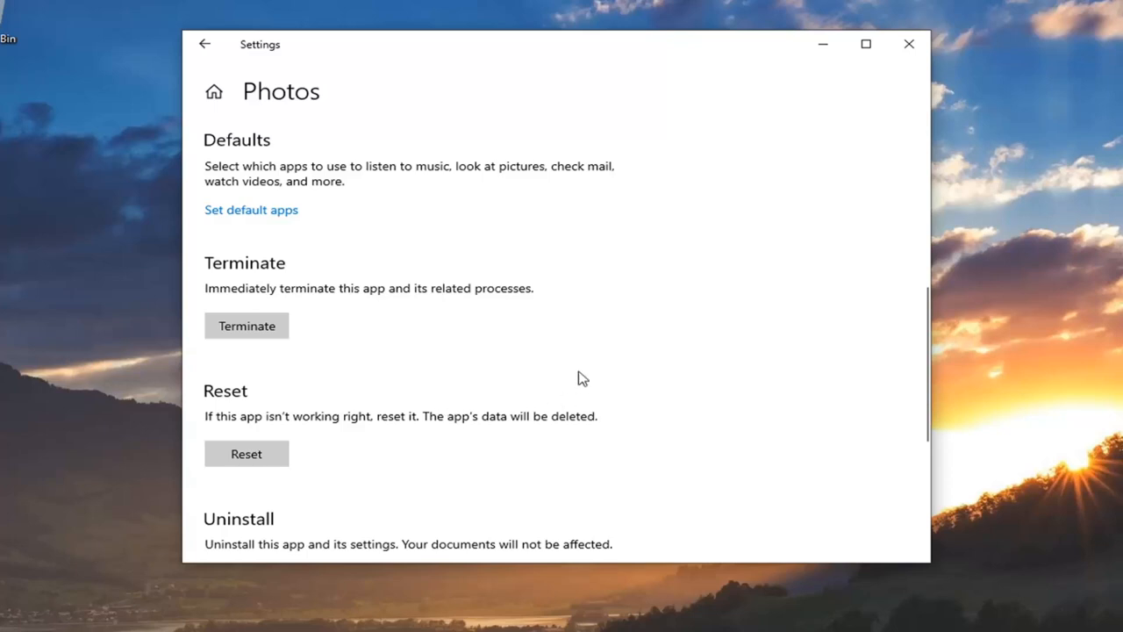
{"action": "mouse_move", "coordinate": [660, 414]}
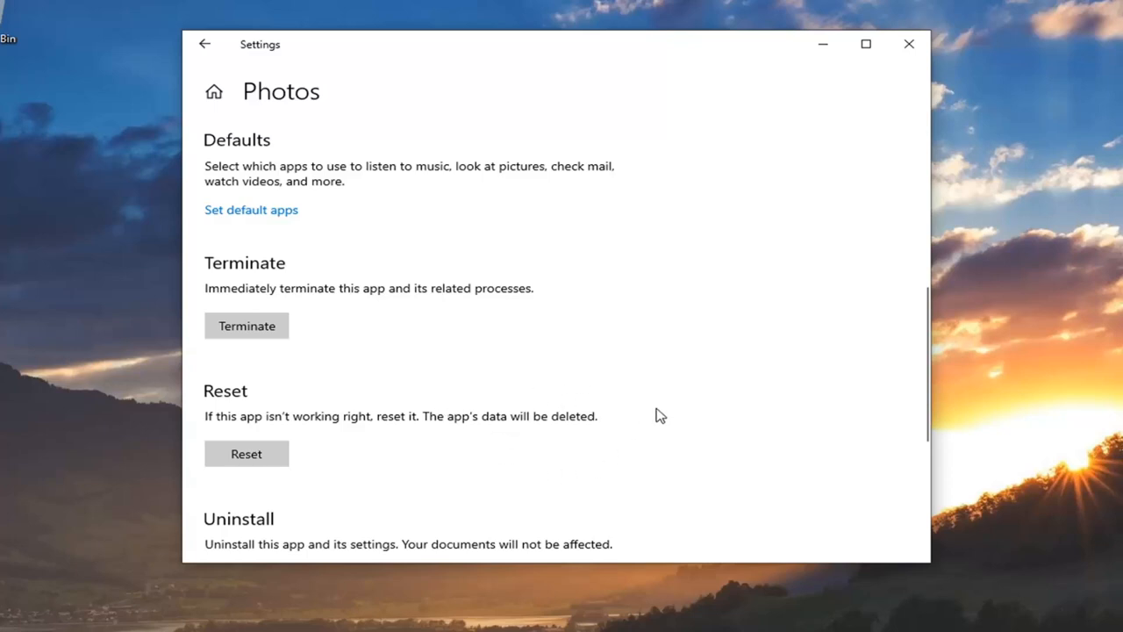
{"action": "mouse_move", "coordinate": [665, 395]}
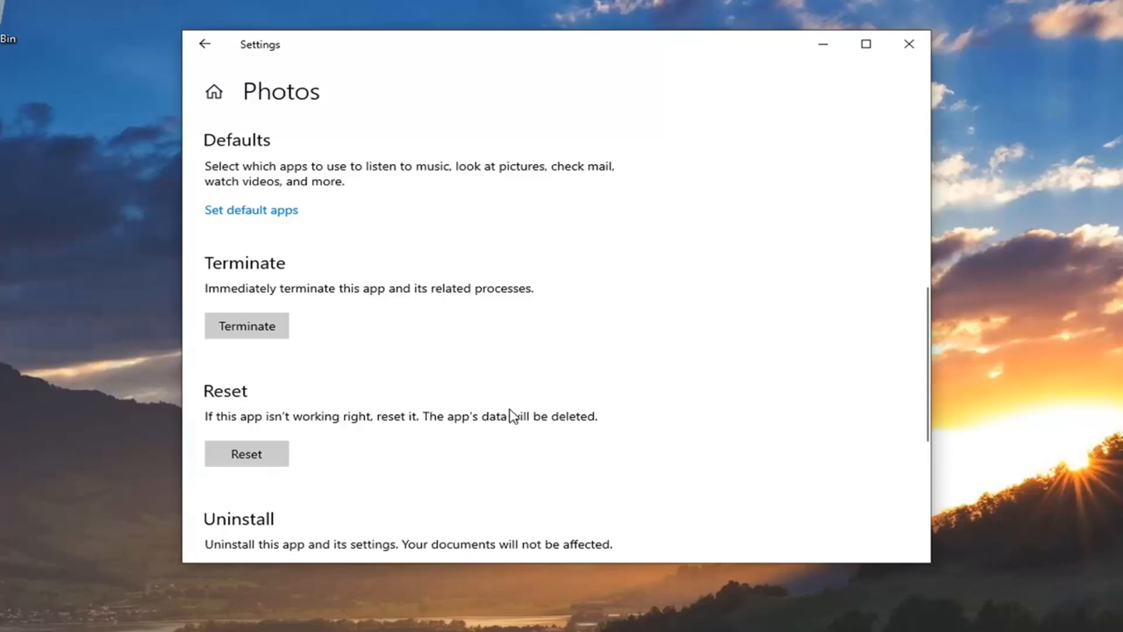
{"action": "mouse_move", "coordinate": [565, 421]}
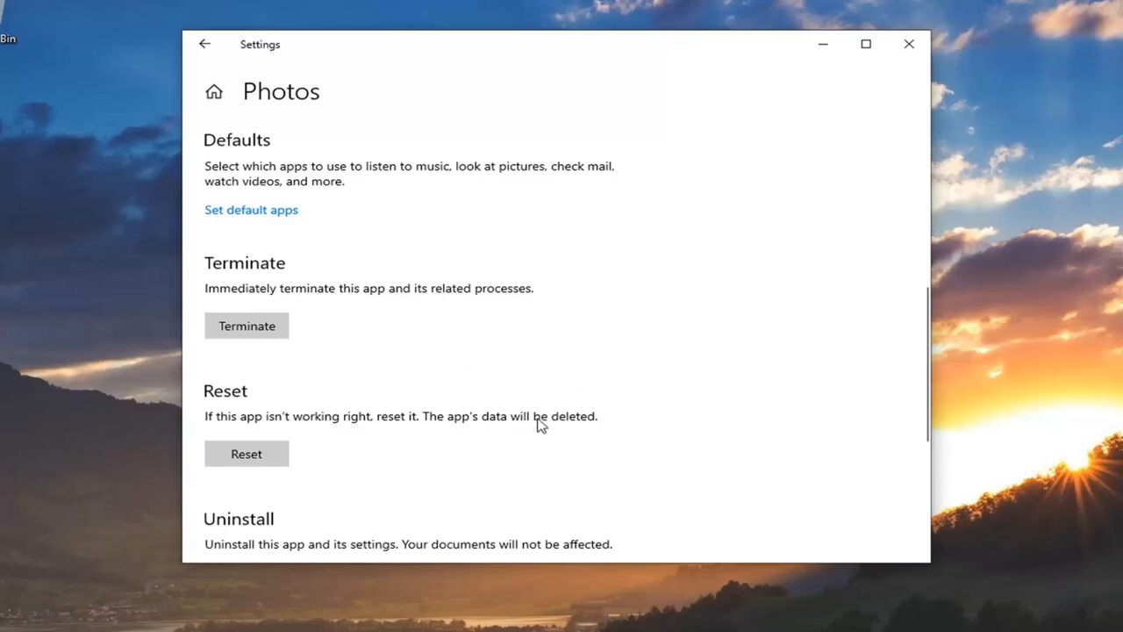
{"action": "mouse_move", "coordinate": [245, 453]}
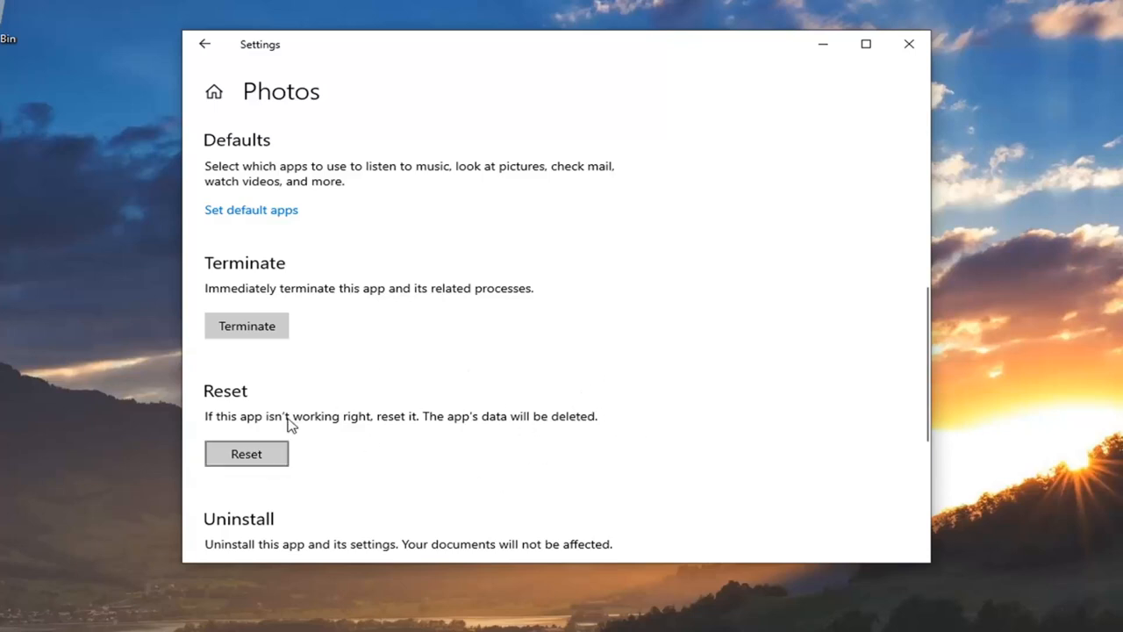
{"action": "mouse_move", "coordinate": [664, 464]}
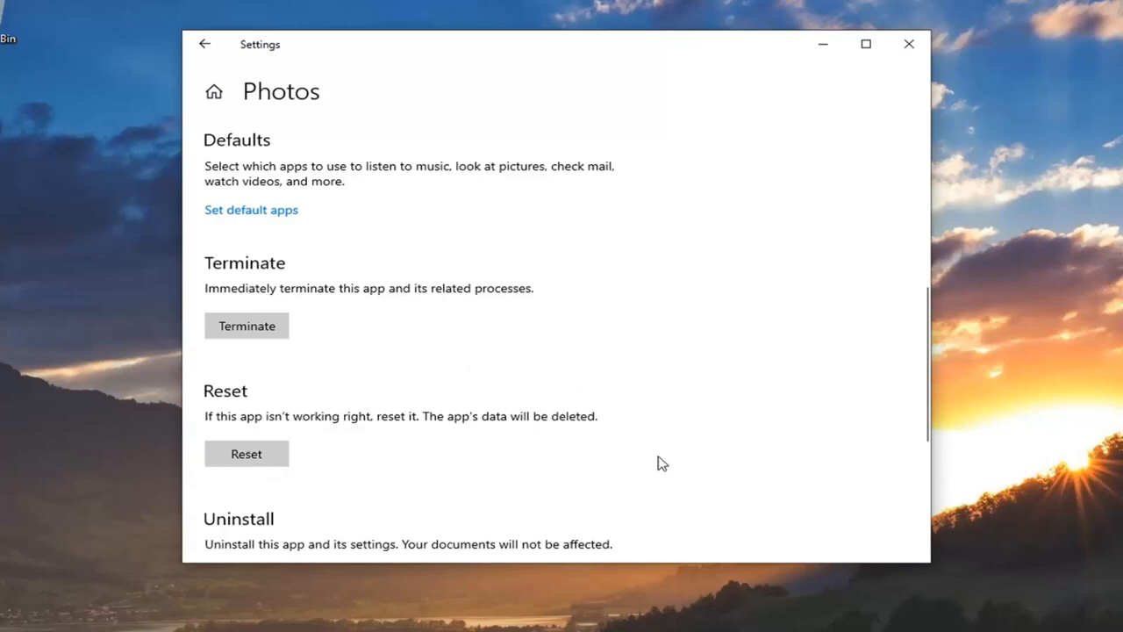
{"action": "mouse_move", "coordinate": [245, 453]}
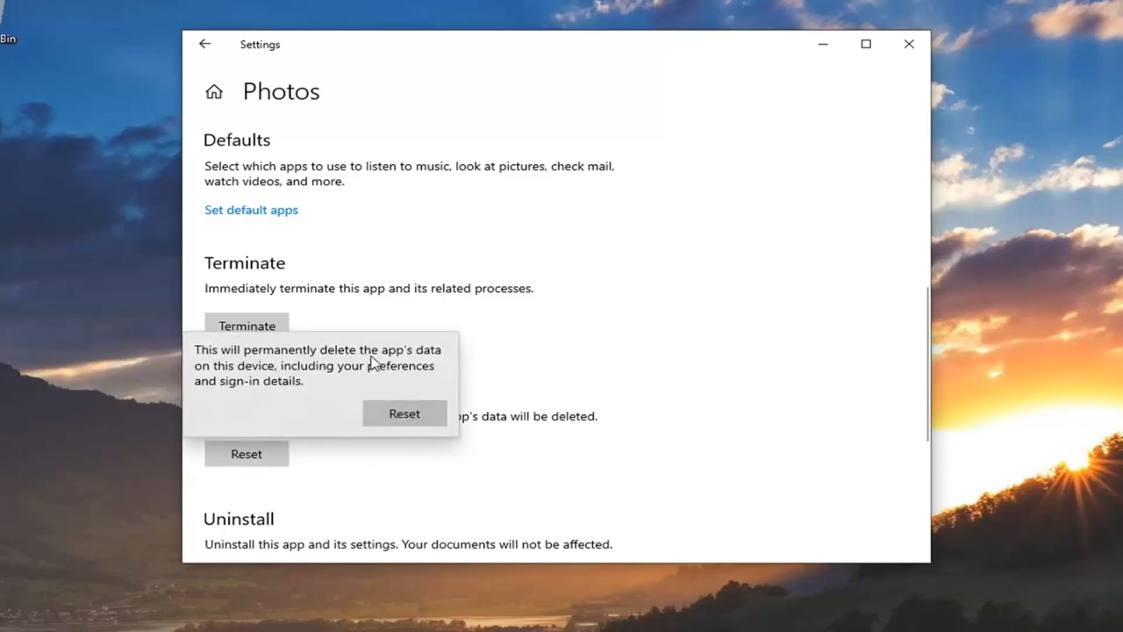
{"action": "mouse_move", "coordinate": [395, 375]}
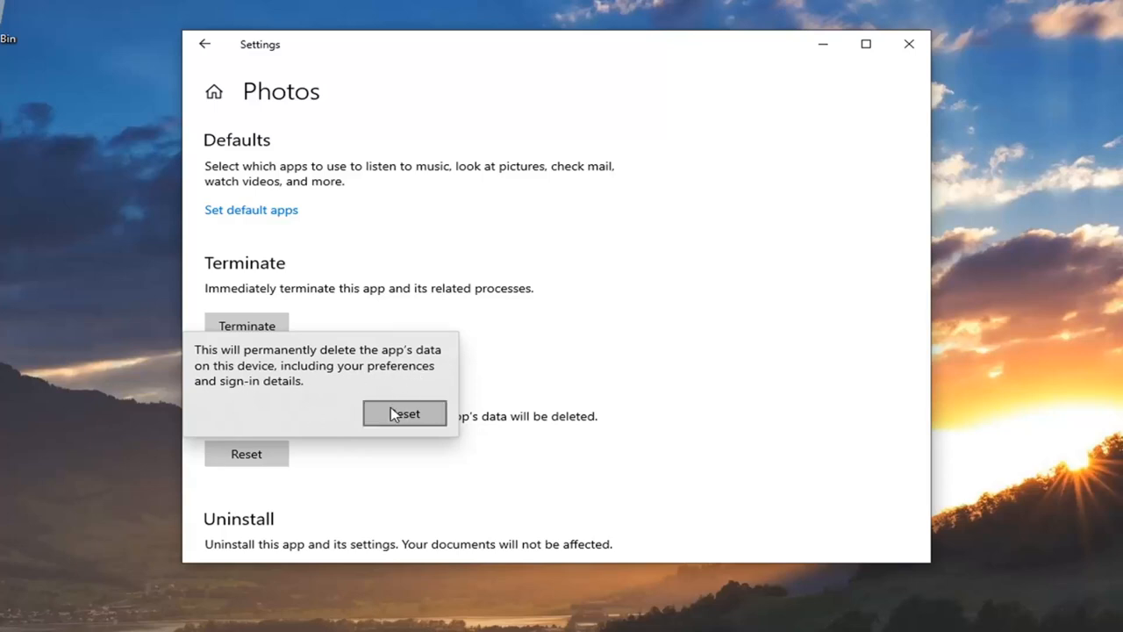
Confirm the Photos app reset, wait for completion, then close Settings to the desktop.
{"action": "left_click", "coordinate": [404, 414]}
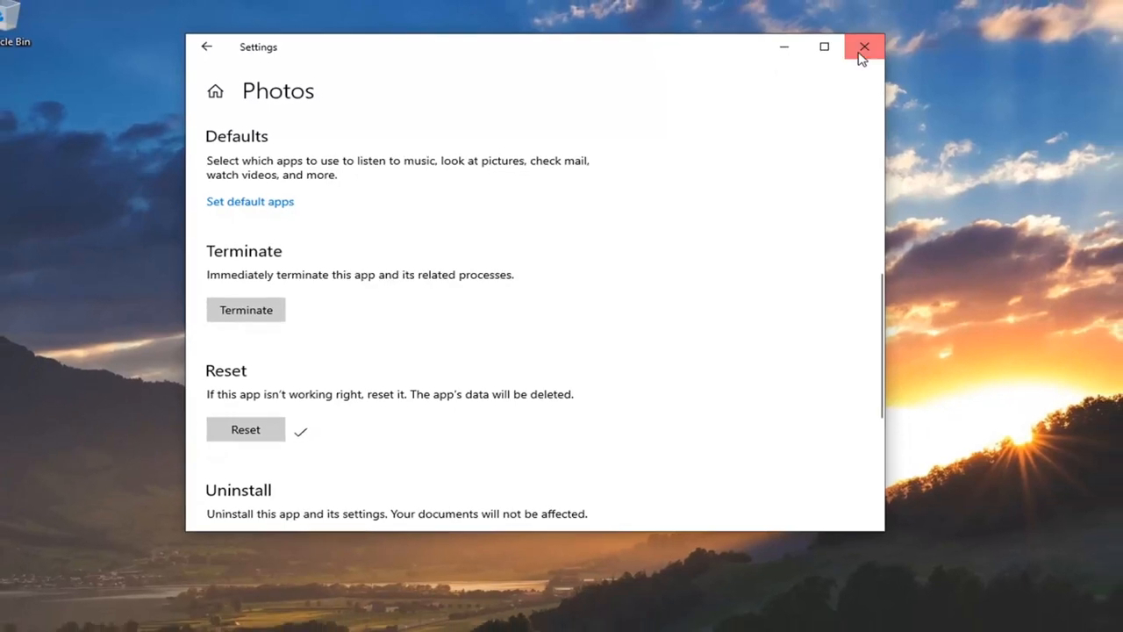
{"action": "left_click", "coordinate": [864, 46]}
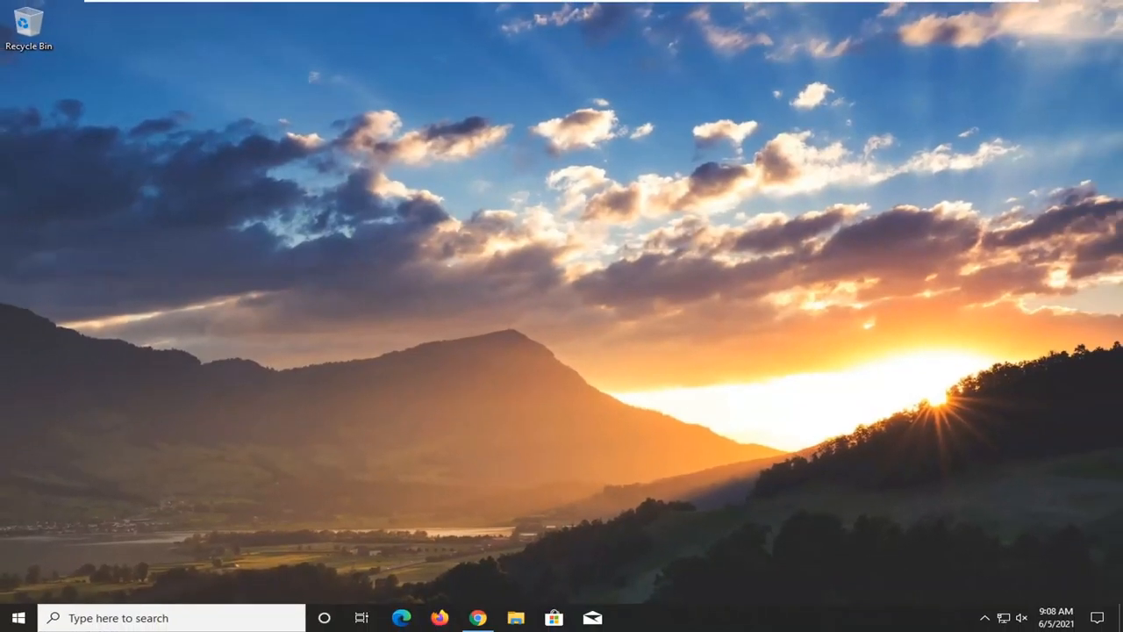